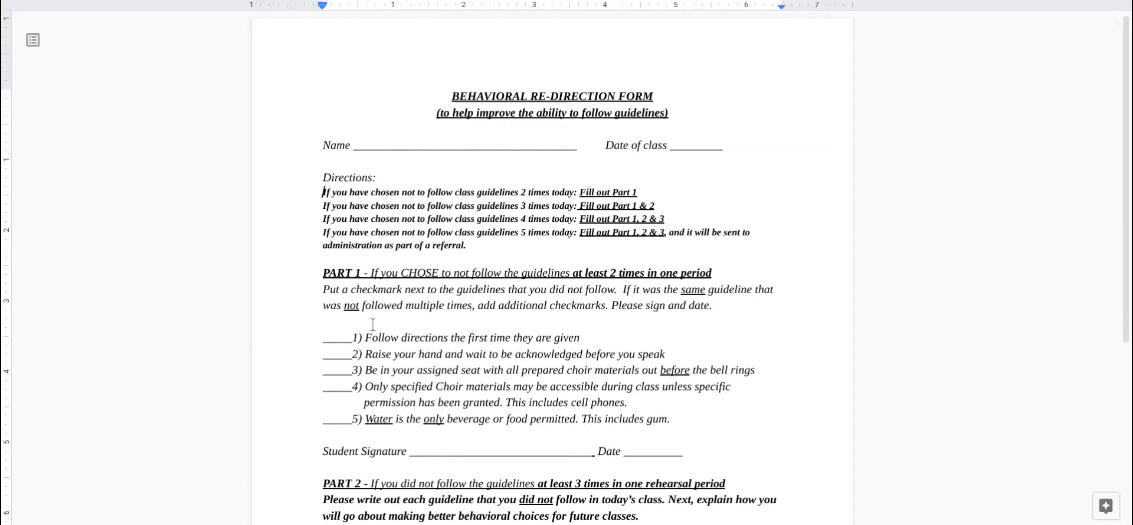
{"action": "mouse_move", "coordinate": [572, 451]}
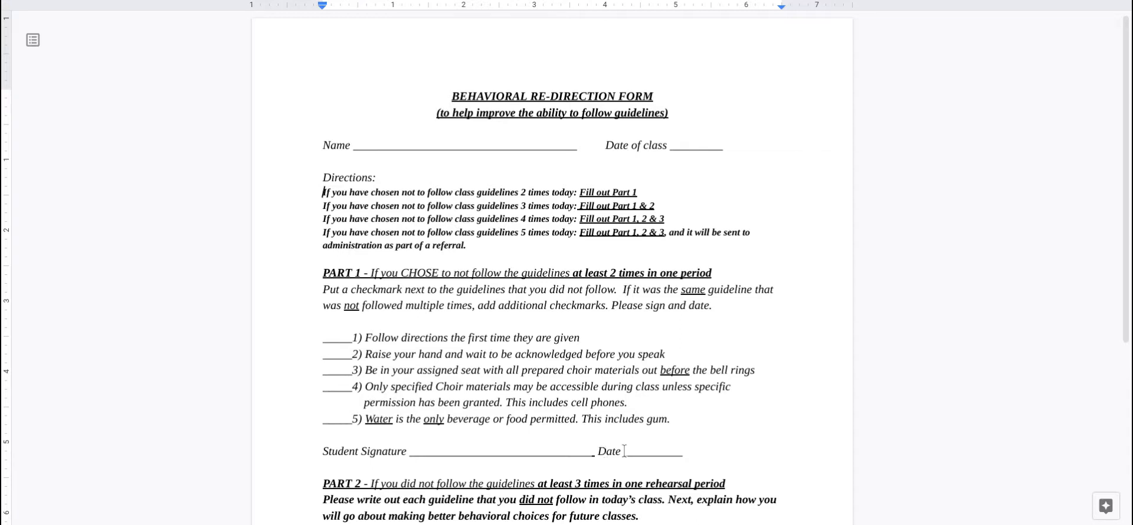
{"action": "mouse_move", "coordinate": [446, 446]}
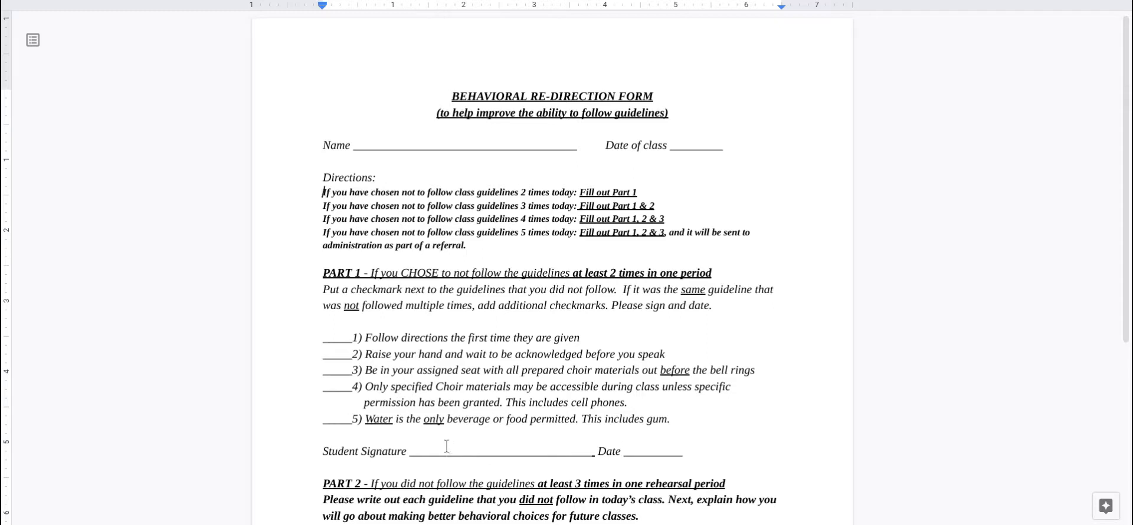
{"action": "mouse_move", "coordinate": [433, 344]}
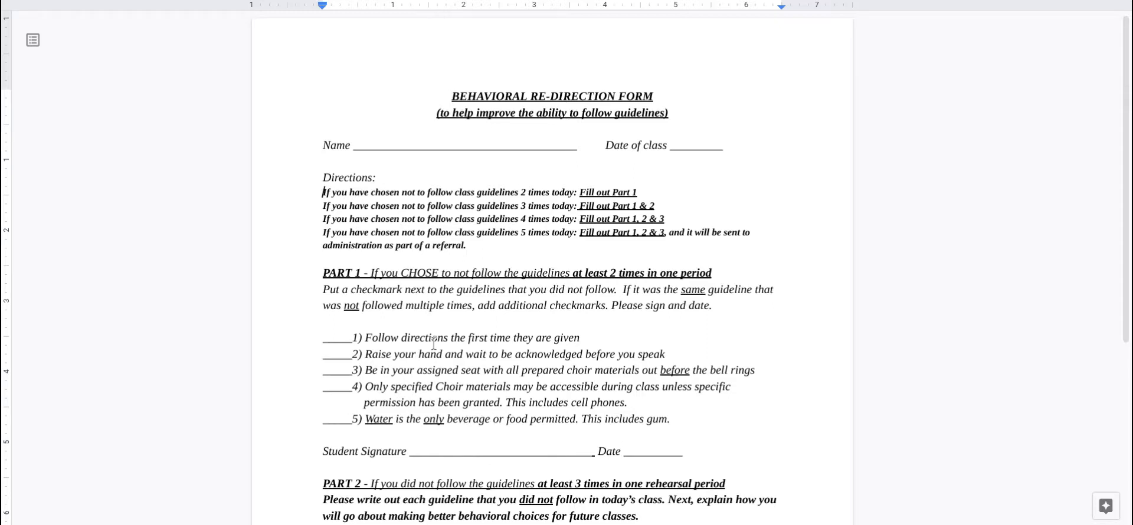
{"action": "mouse_move", "coordinate": [429, 405]}
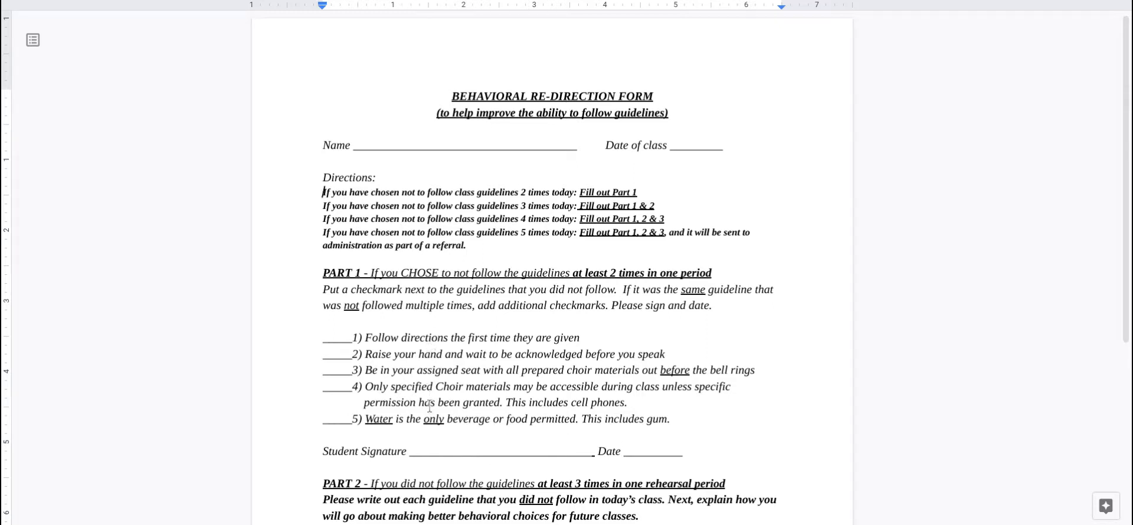
{"action": "scroll", "scroll_direction": "up", "scroll_amount": 3}
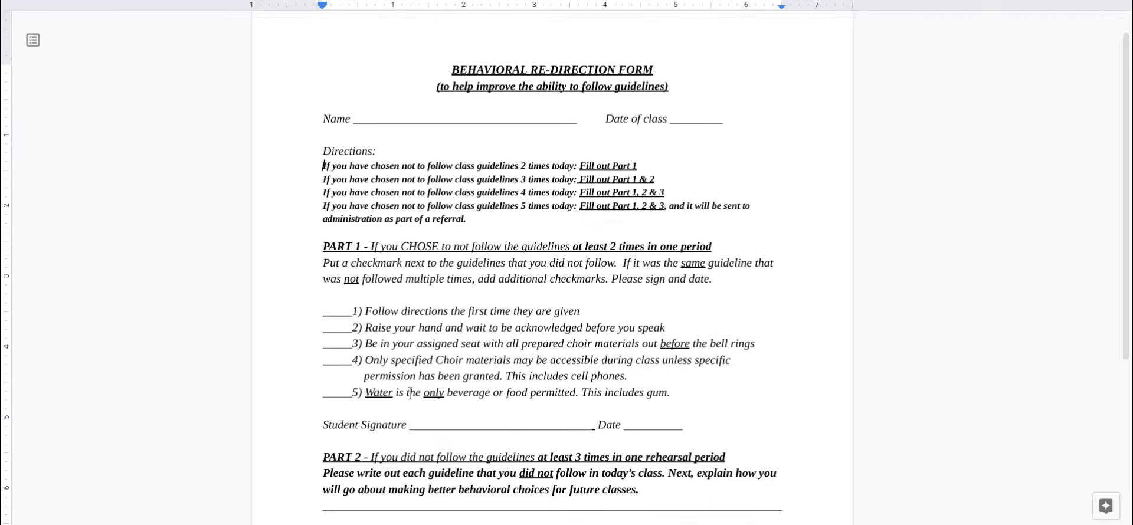
{"action": "scroll", "scroll_direction": "down", "scroll_amount": 3}
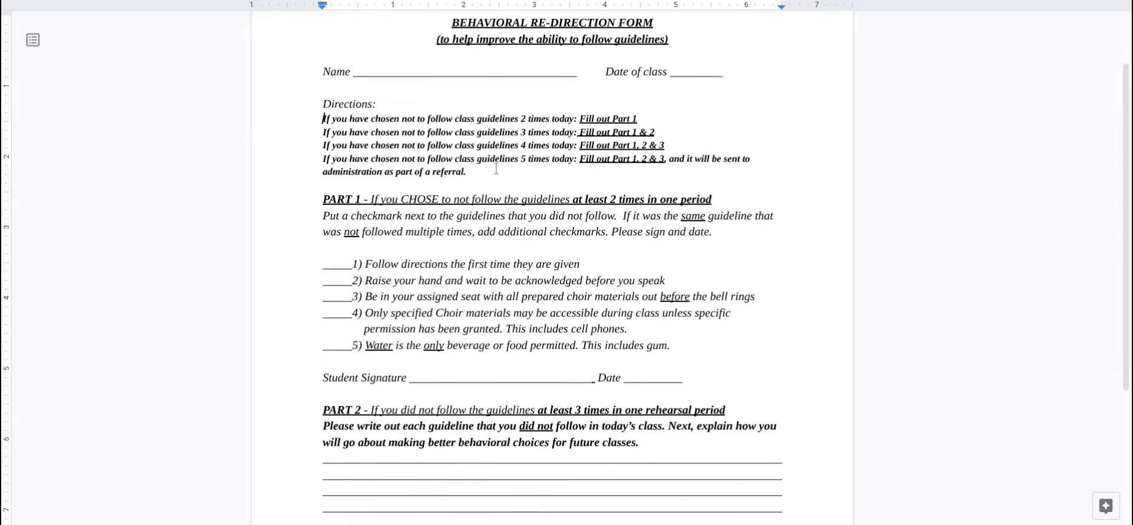
{"action": "scroll", "scroll_direction": "down", "scroll_amount": 3}
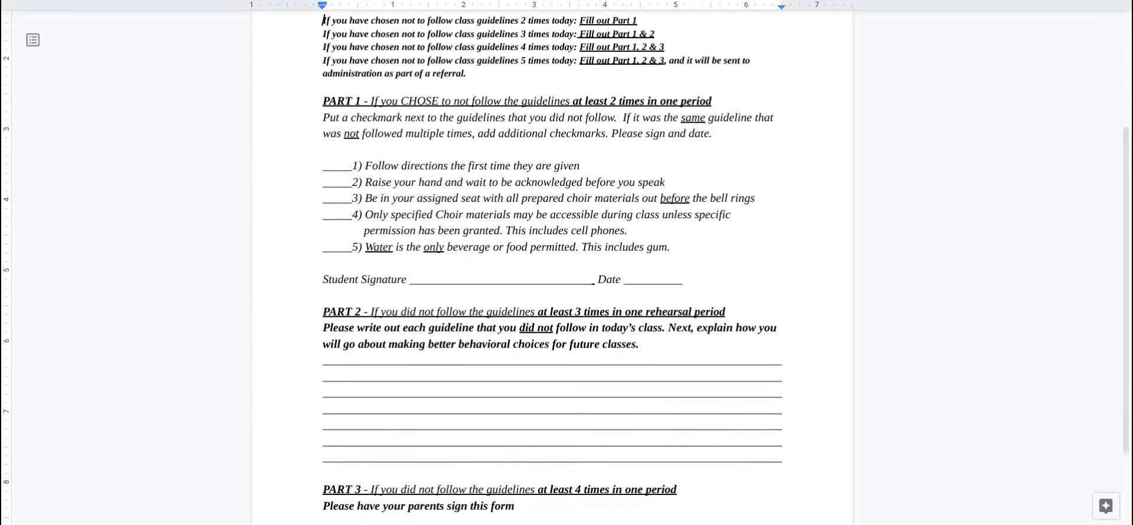
{"action": "scroll", "scroll_direction": "down", "scroll_amount": 3}
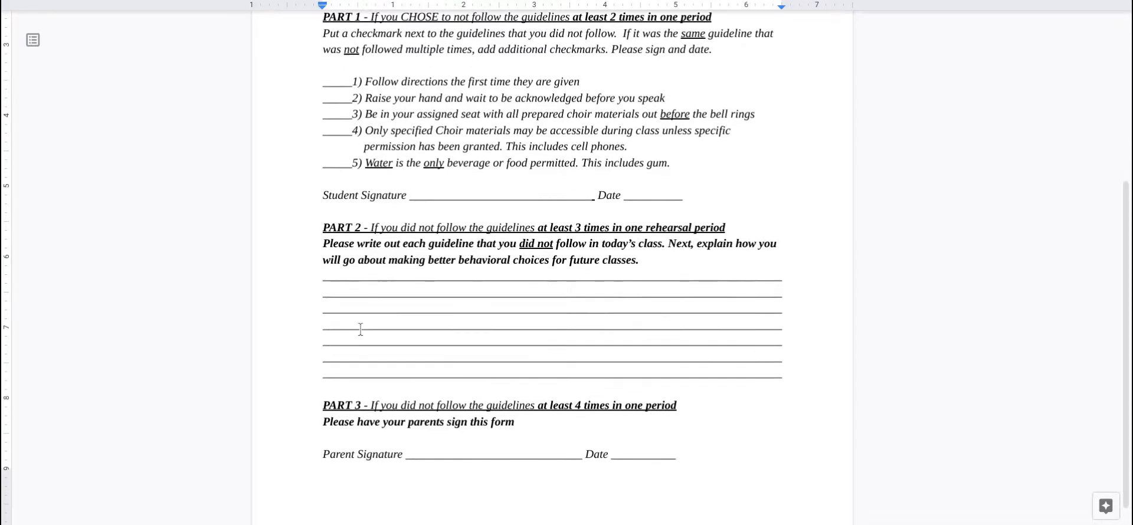
{"action": "scroll", "scroll_direction": "up", "scroll_amount": 3}
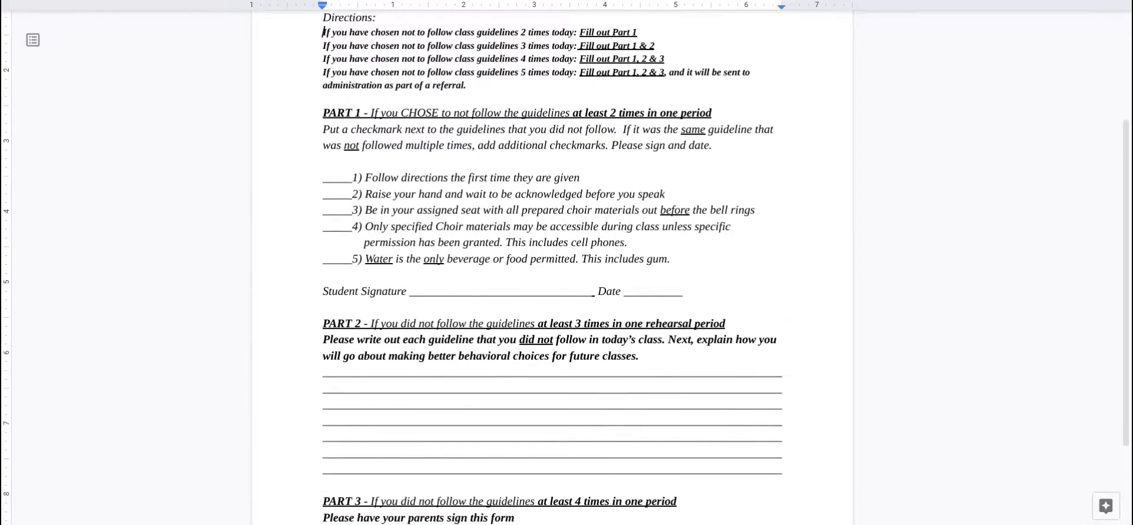
{"action": "scroll", "scroll_direction": "up", "scroll_amount": 3}
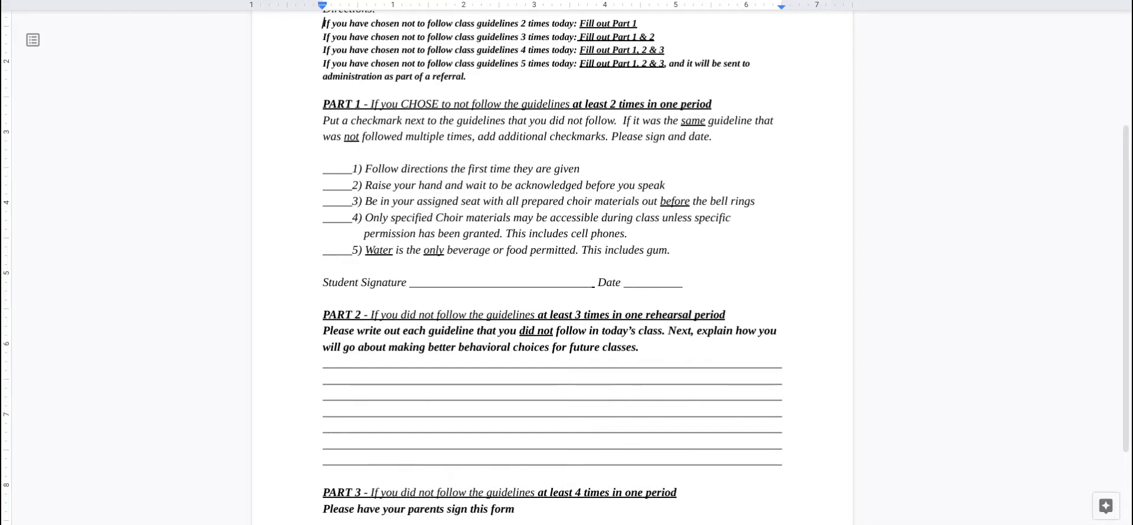
{"action": "scroll", "scroll_direction": "down", "scroll_amount": 3}
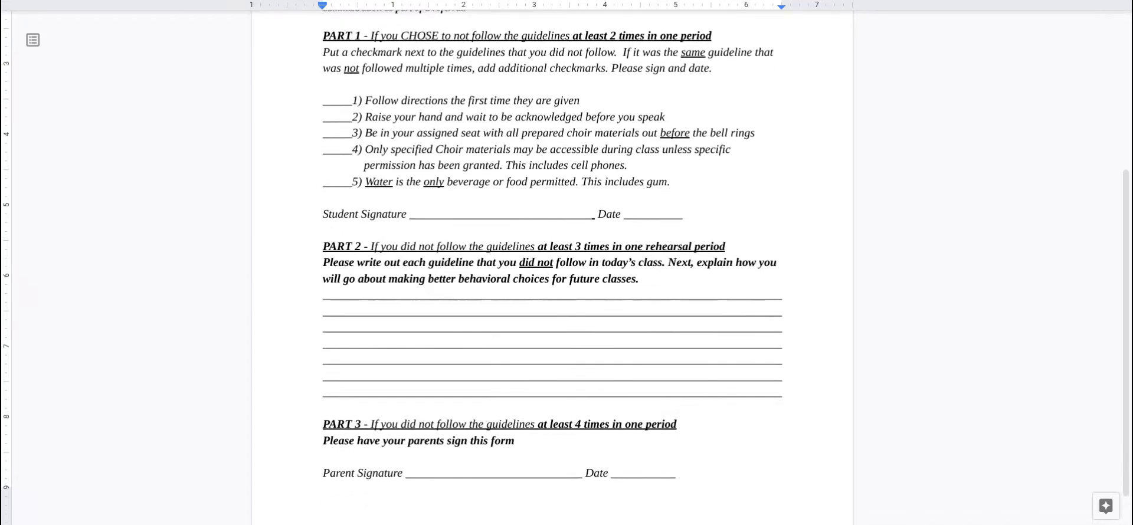
{"action": "scroll", "scroll_direction": "up", "scroll_amount": 3}
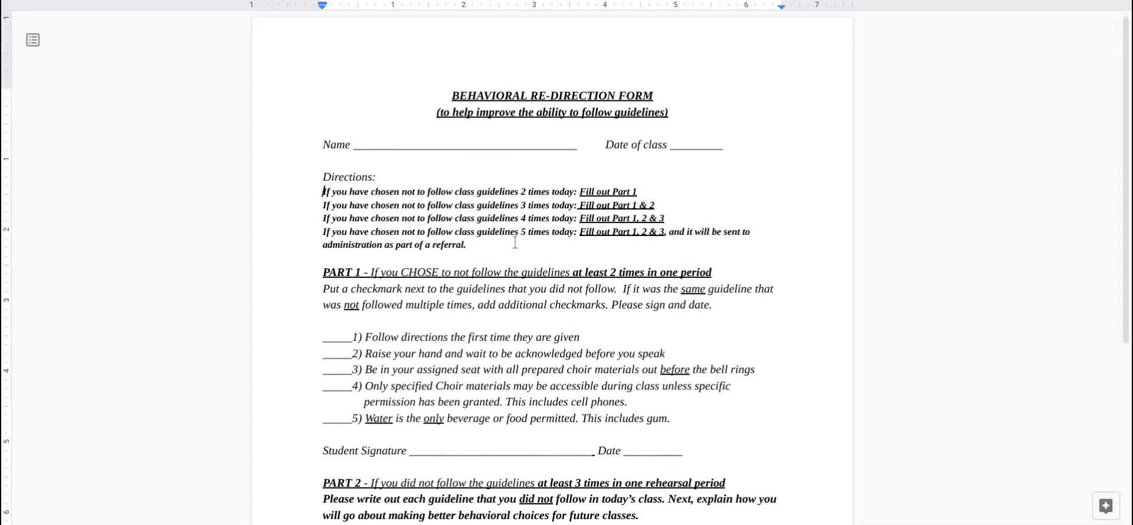
{"action": "mouse_move", "coordinate": [565, 219]}
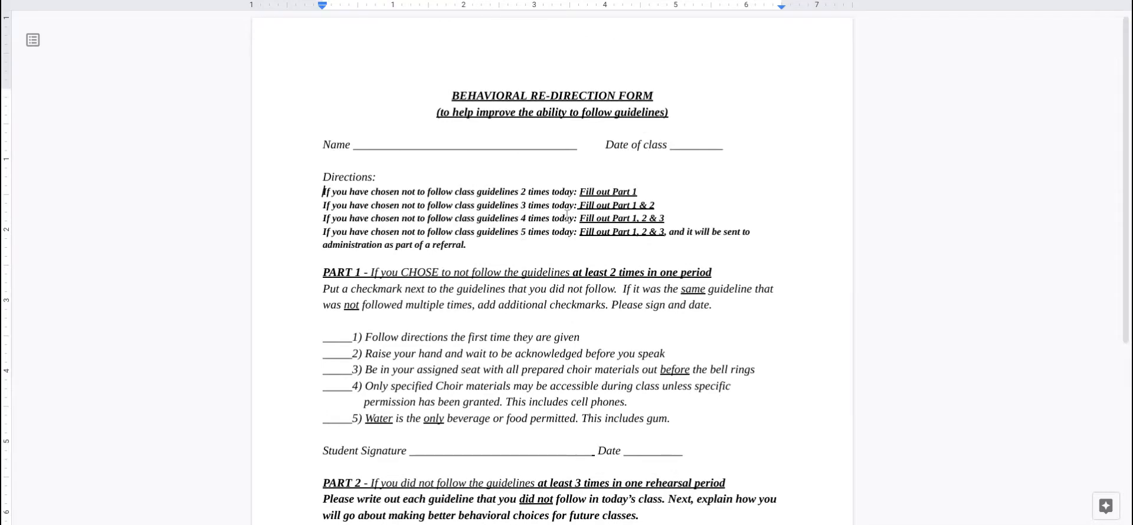
{"action": "scroll", "scroll_direction": "down", "scroll_amount": 3}
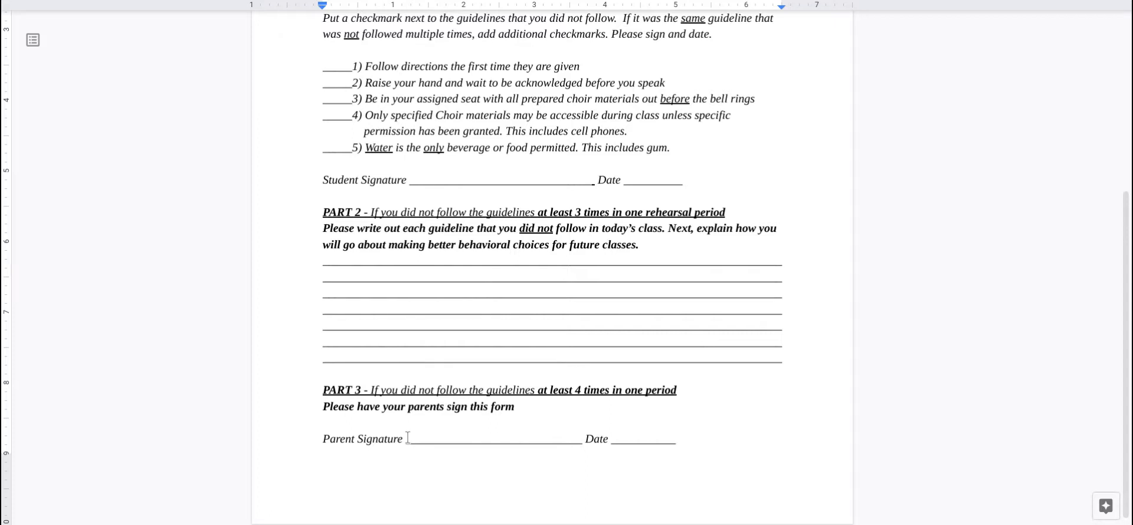
{"action": "mouse_move", "coordinate": [516, 456]}
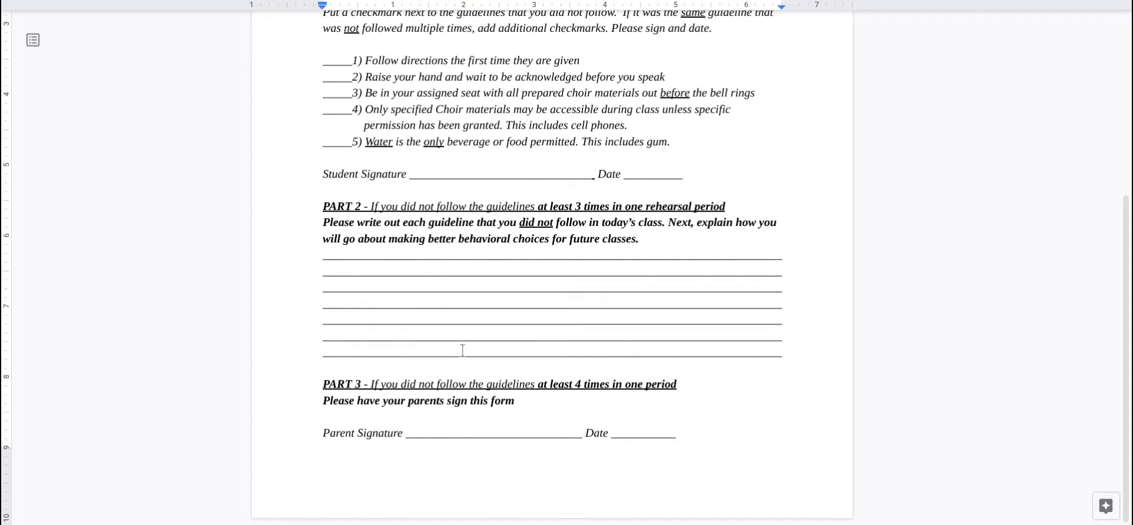
{"action": "scroll", "scroll_direction": "up", "scroll_amount": 3}
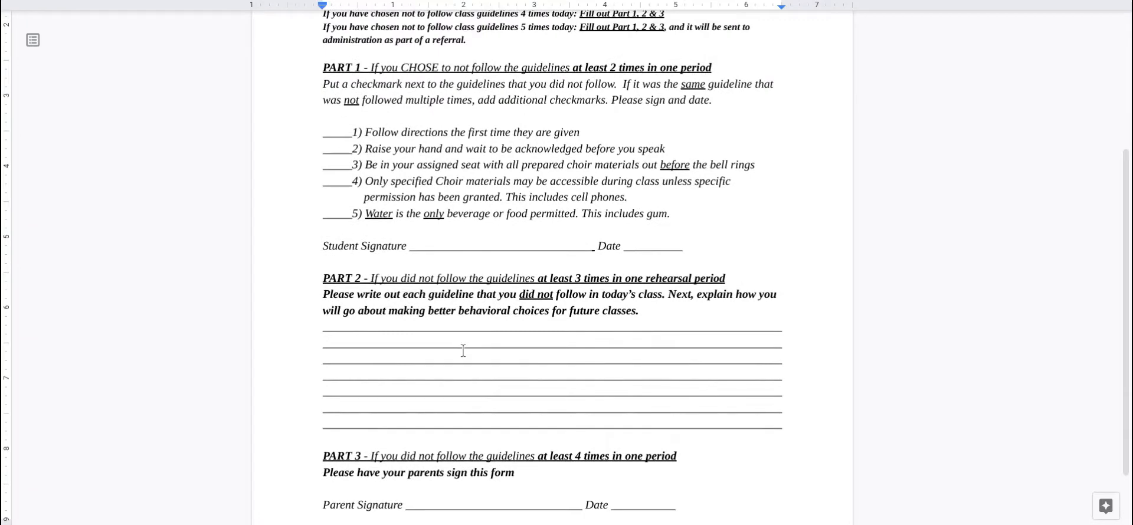
{"action": "scroll", "scroll_direction": "up", "scroll_amount": 3}
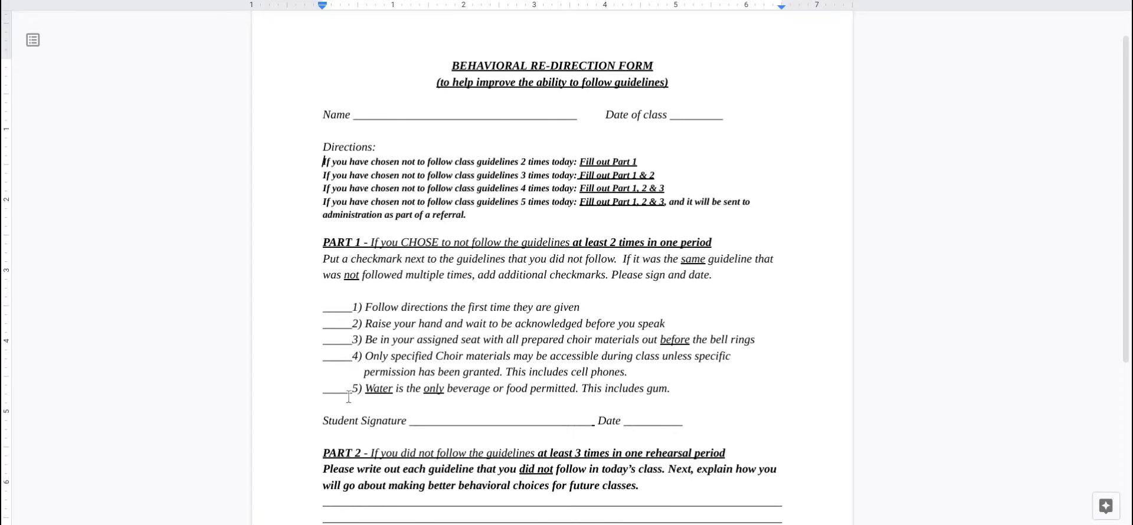
{"action": "scroll", "scroll_direction": "up", "scroll_amount": 3}
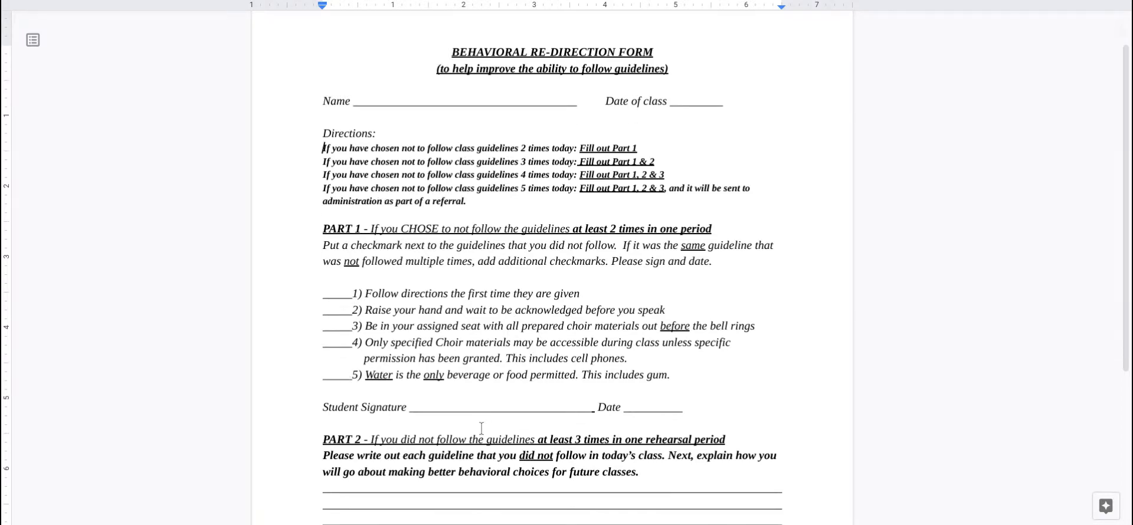
{"action": "scroll", "scroll_direction": "down", "scroll_amount": 3}
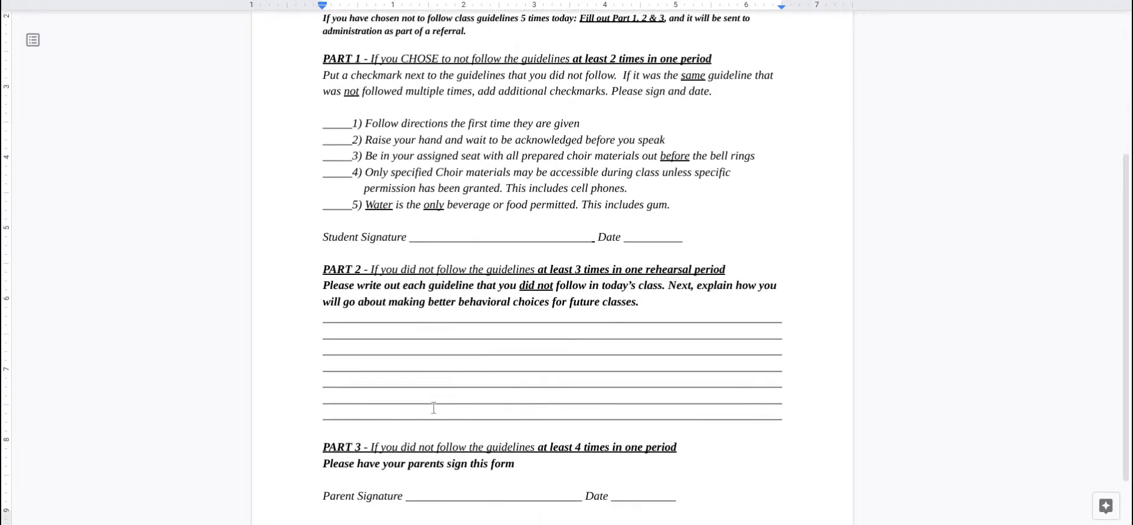
{"action": "scroll", "scroll_direction": "down", "scroll_amount": 3}
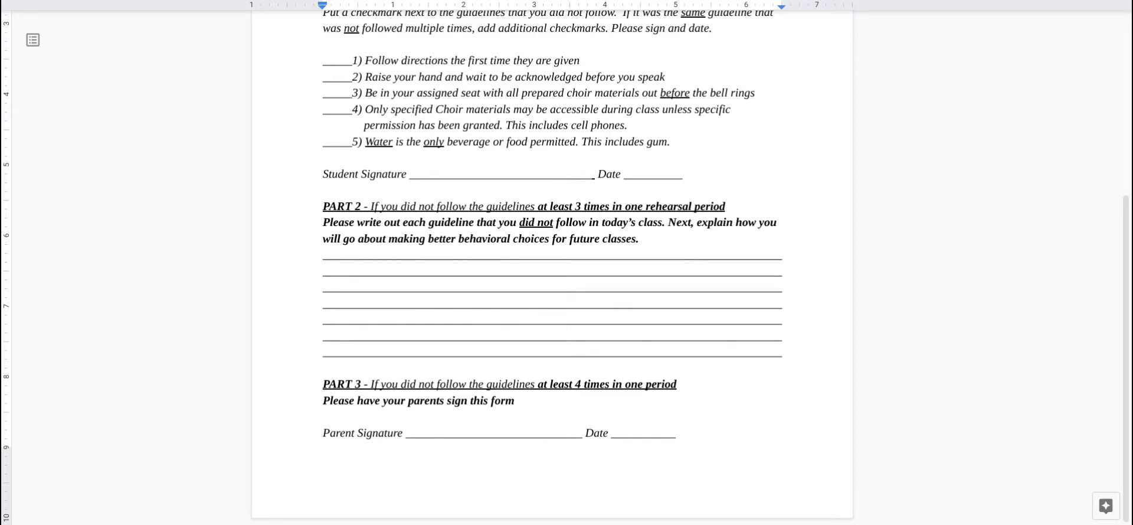
{"action": "scroll", "scroll_direction": "up", "scroll_amount": 3}
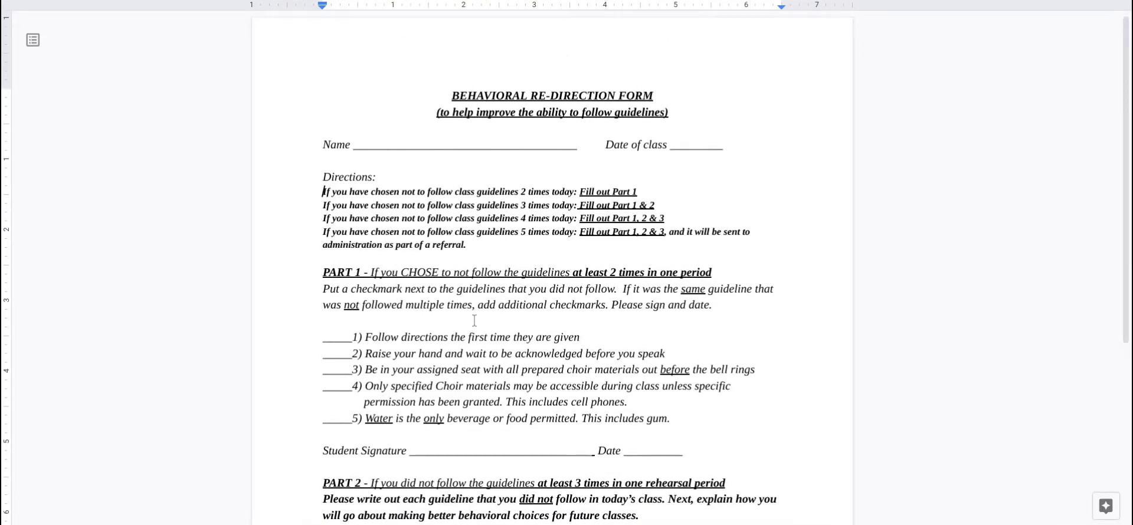
{"action": "scroll", "scroll_direction": "down", "scroll_amount": 3}
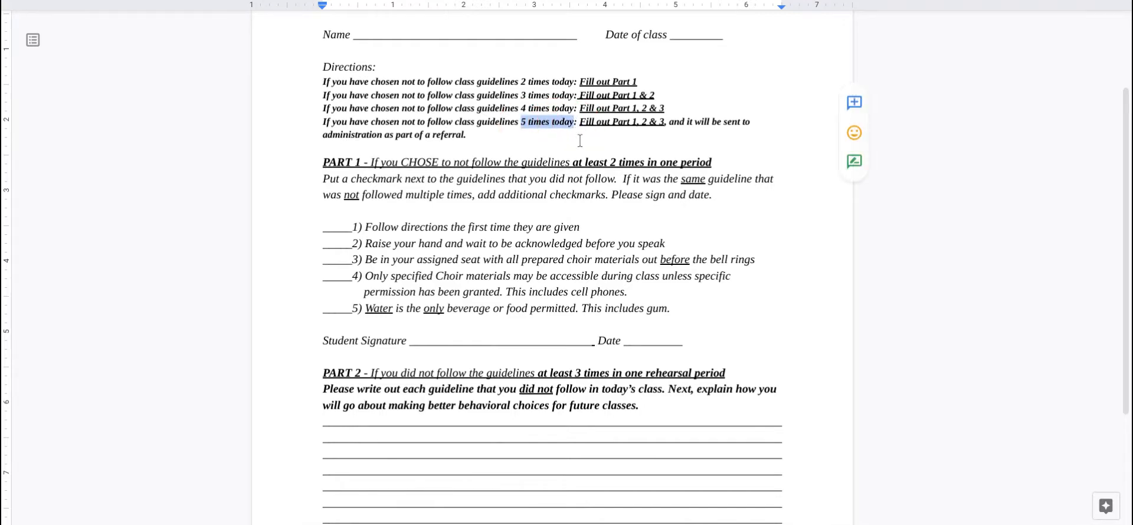
{"action": "scroll", "scroll_direction": "down", "scroll_amount": 3}
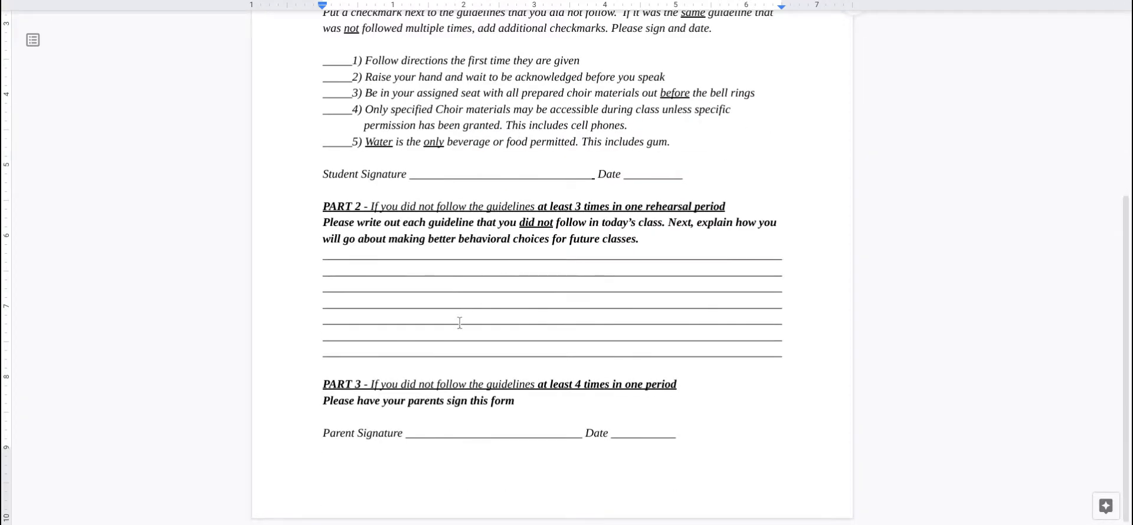
{"action": "scroll", "scroll_direction": "up", "scroll_amount": 3}
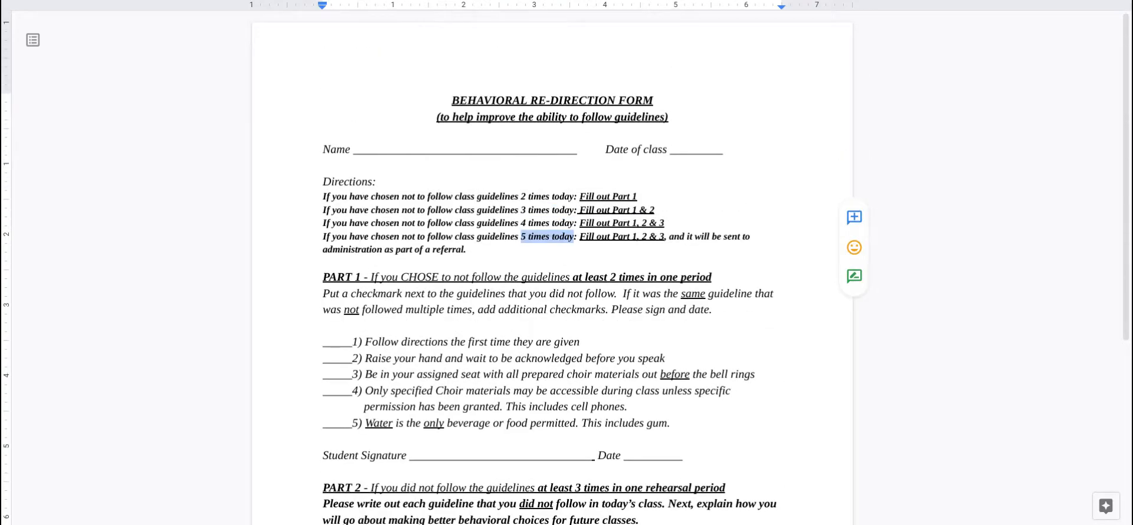
{"action": "mouse_move", "coordinate": [264, 355]}
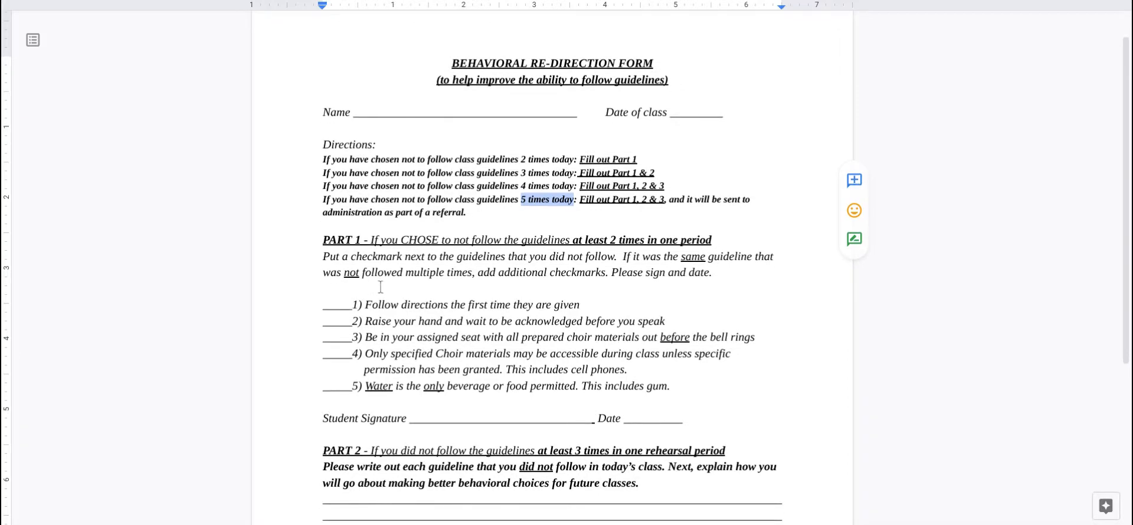
{"action": "scroll", "scroll_direction": "down", "scroll_amount": 3}
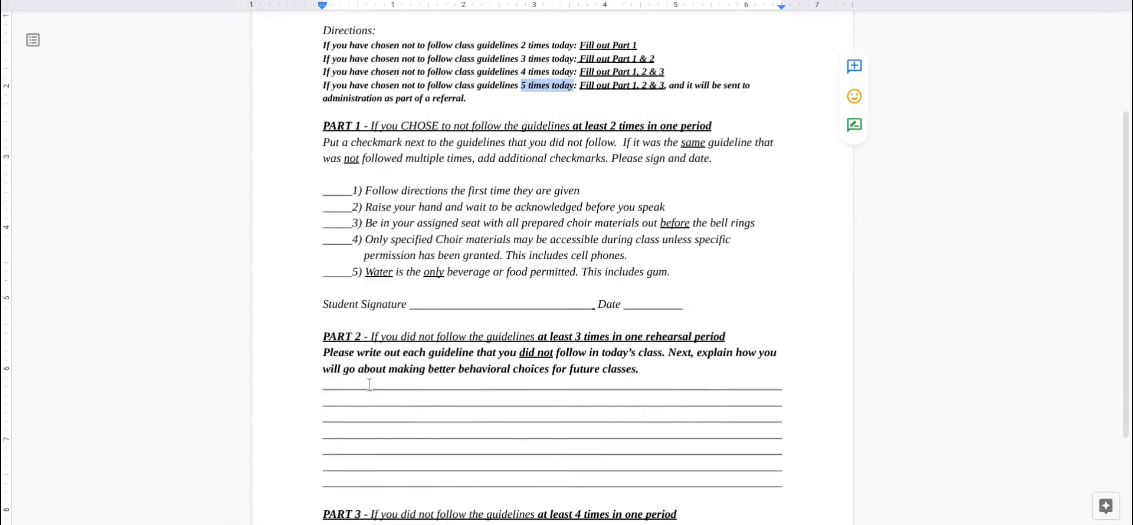
{"action": "scroll", "scroll_direction": "down", "scroll_amount": 3}
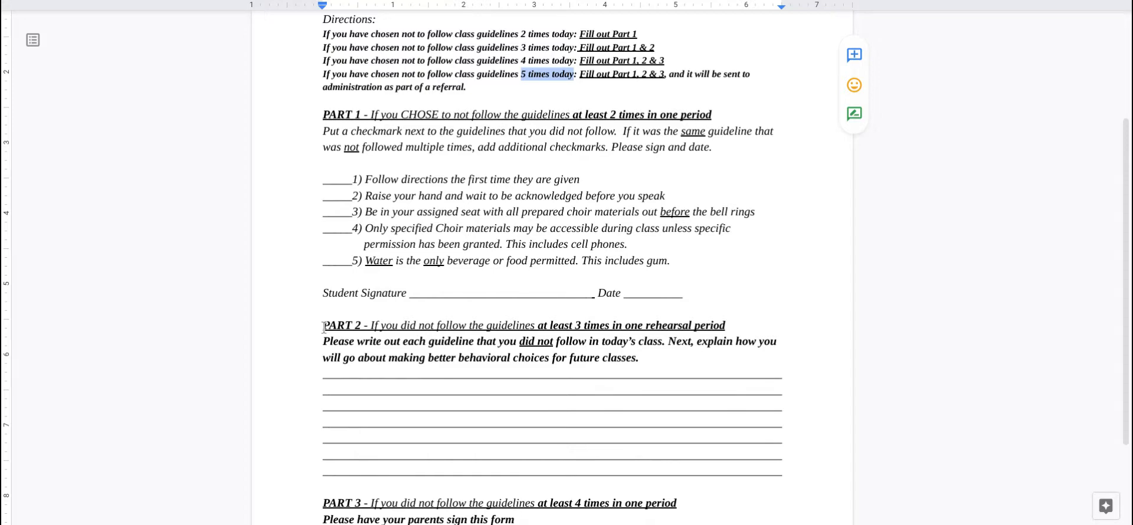
{"action": "scroll", "scroll_direction": "down", "scroll_amount": 3}
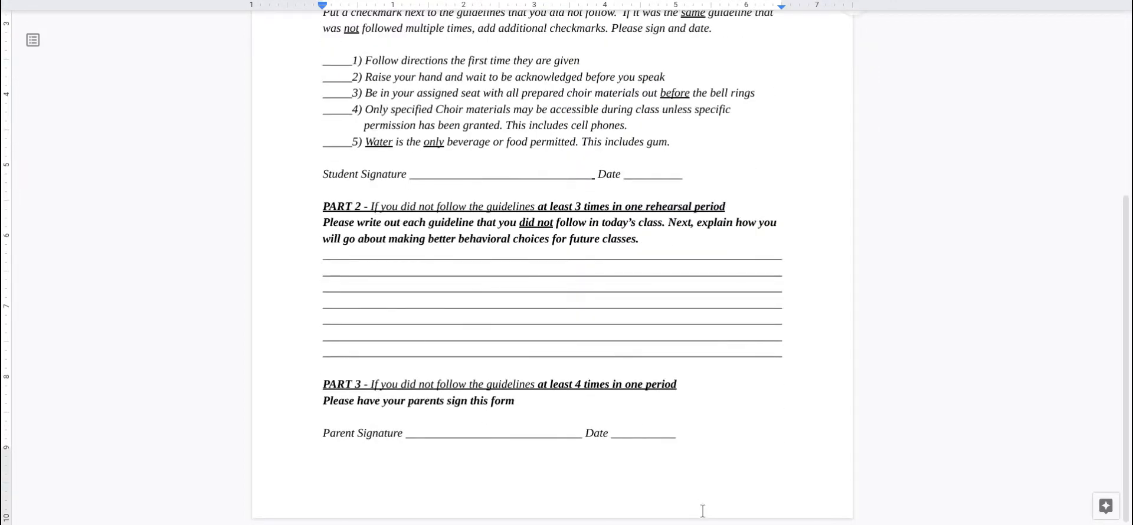
{"action": "scroll", "scroll_direction": "up", "scroll_amount": 3}
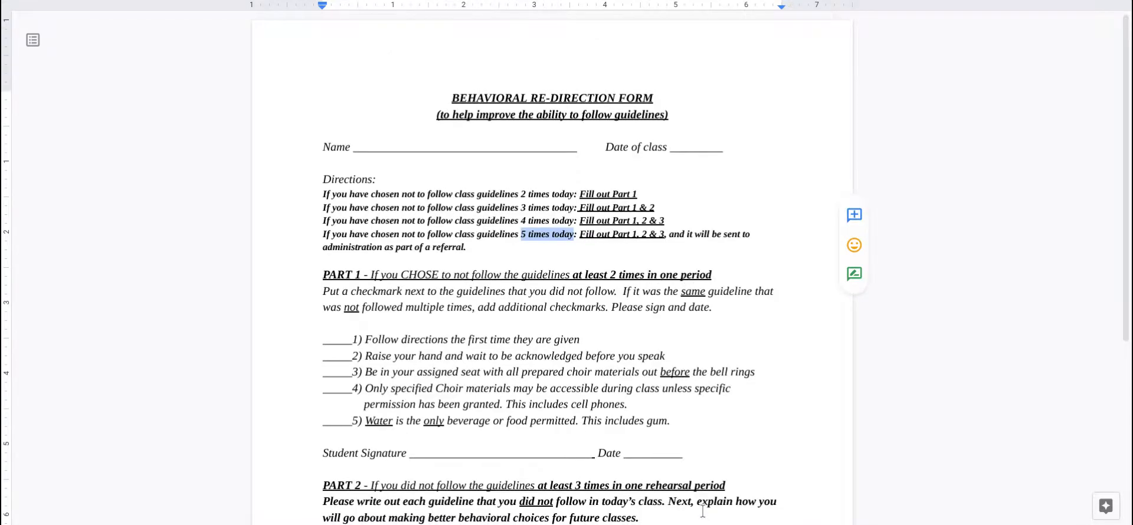
{"action": "scroll", "scroll_direction": "down", "scroll_amount": 3}
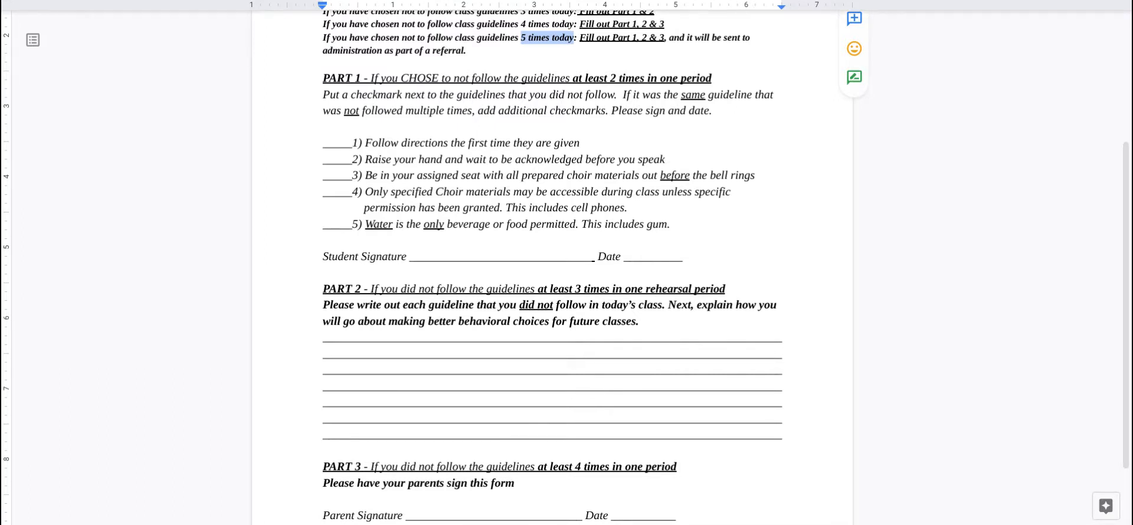
{"action": "scroll", "scroll_direction": "up", "scroll_amount": 3}
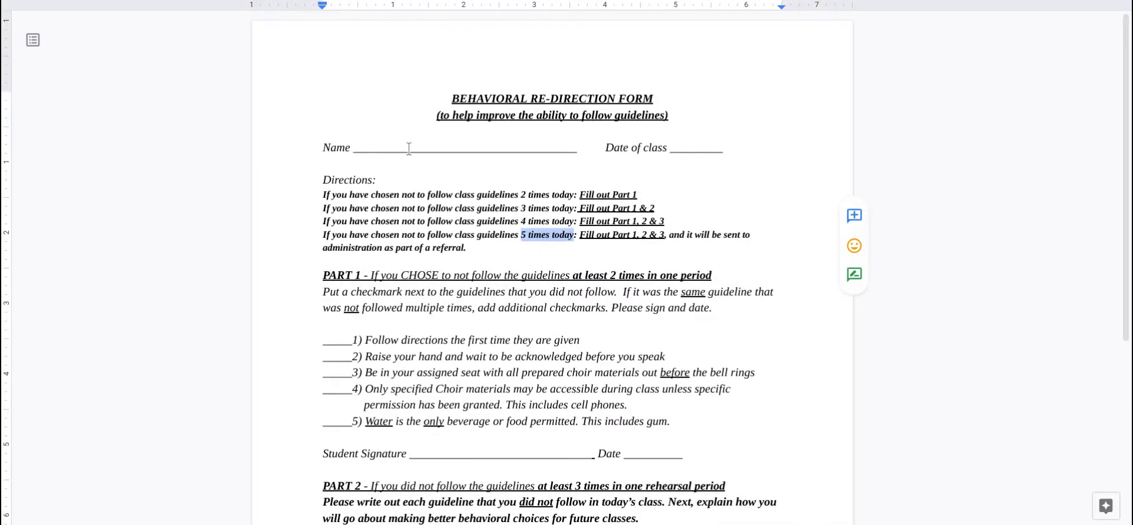
{"action": "scroll", "scroll_direction": "down", "scroll_amount": 3}
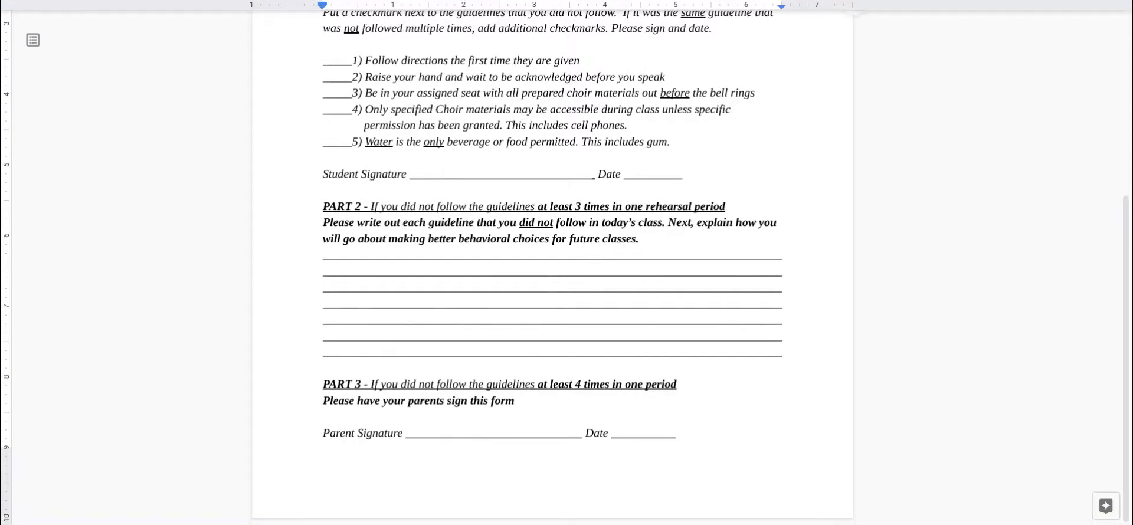
{"action": "mouse_move", "coordinate": [397, 180]}
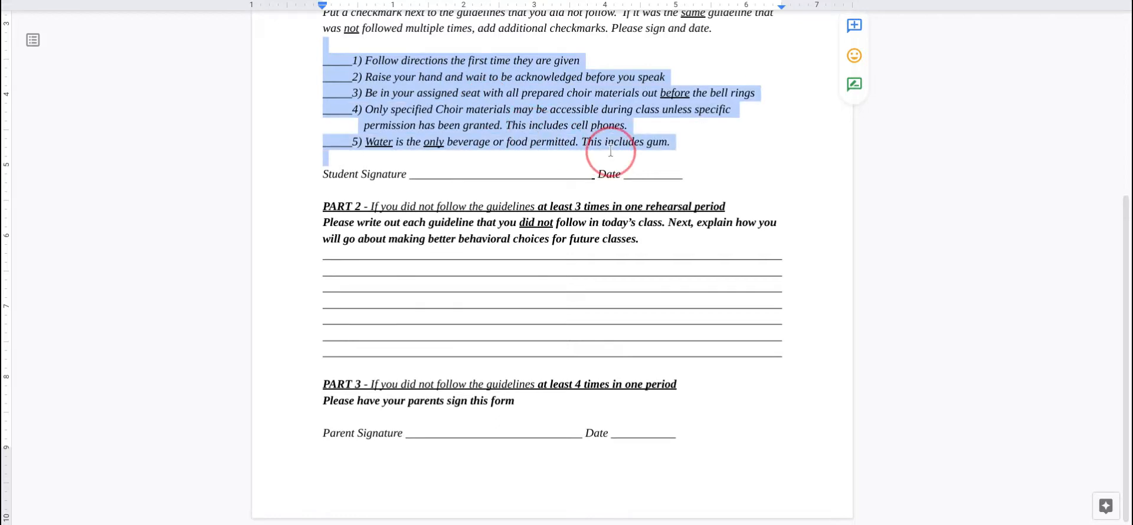
{"action": "scroll", "scroll_direction": "up", "scroll_amount": 3}
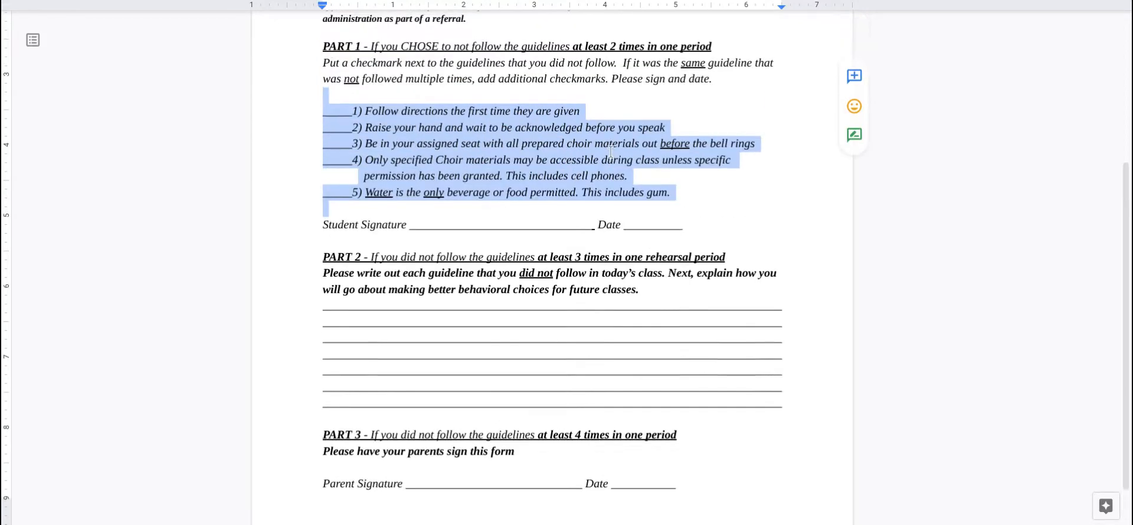